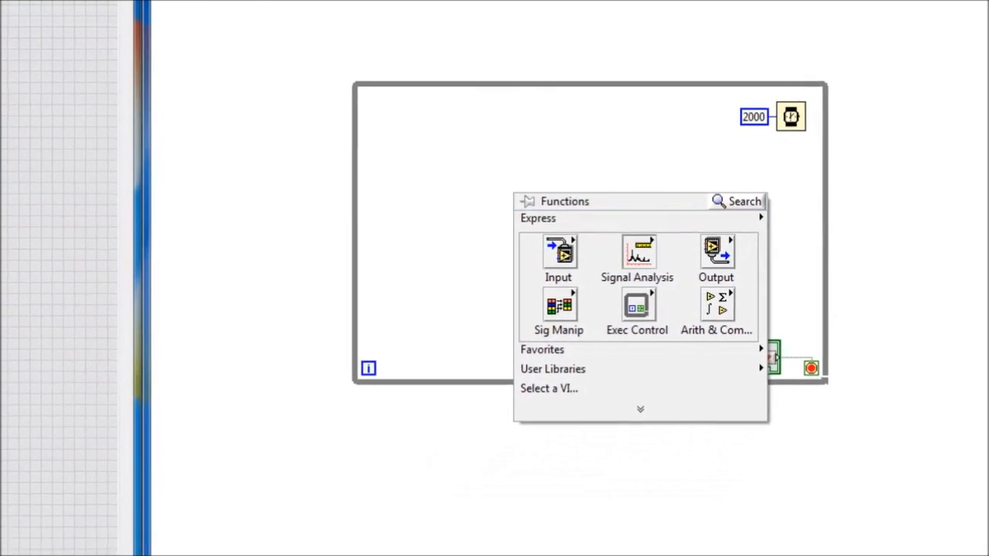
Place a Random Number (0-1) function inside the dice game's While Loop.
left_click(714, 313)
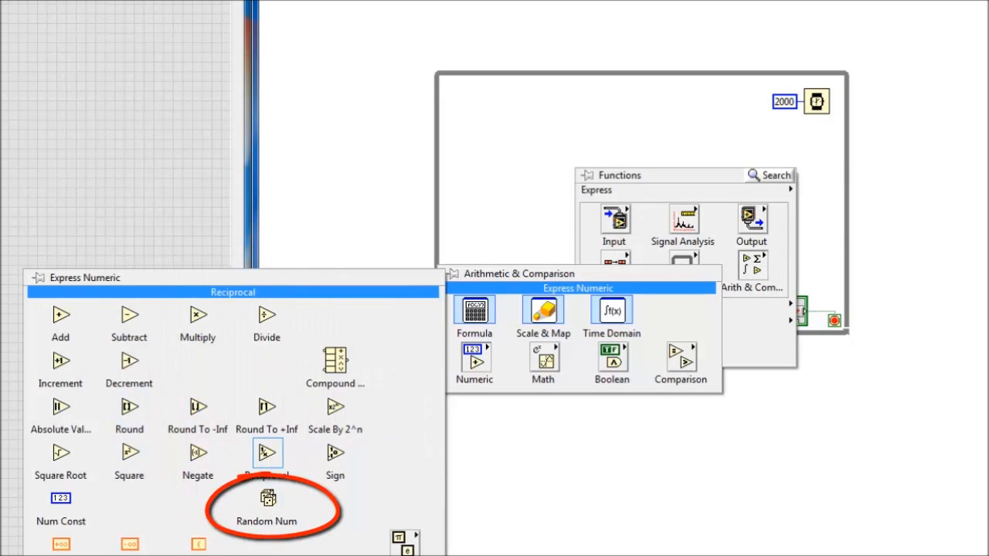
mouse_move(266, 497)
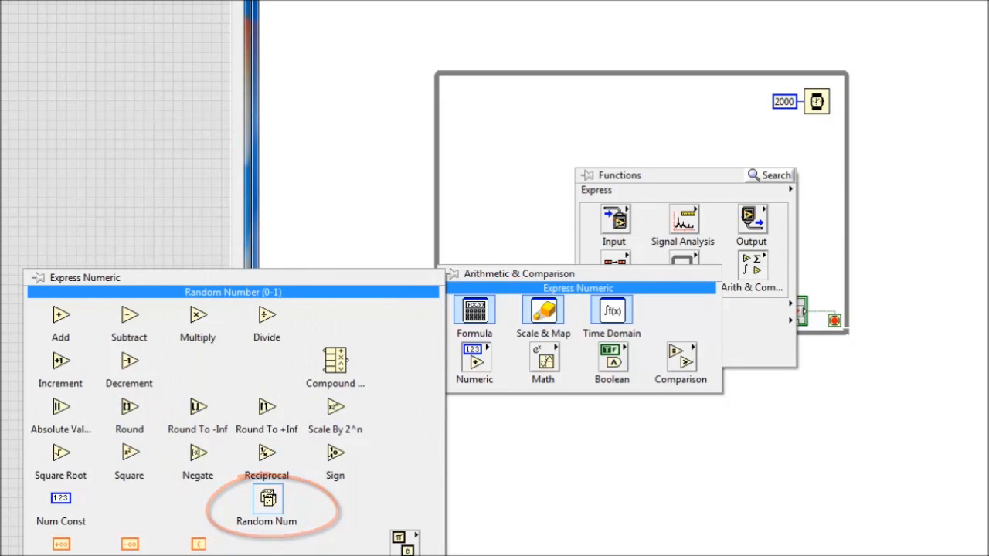
left_click(266, 502)
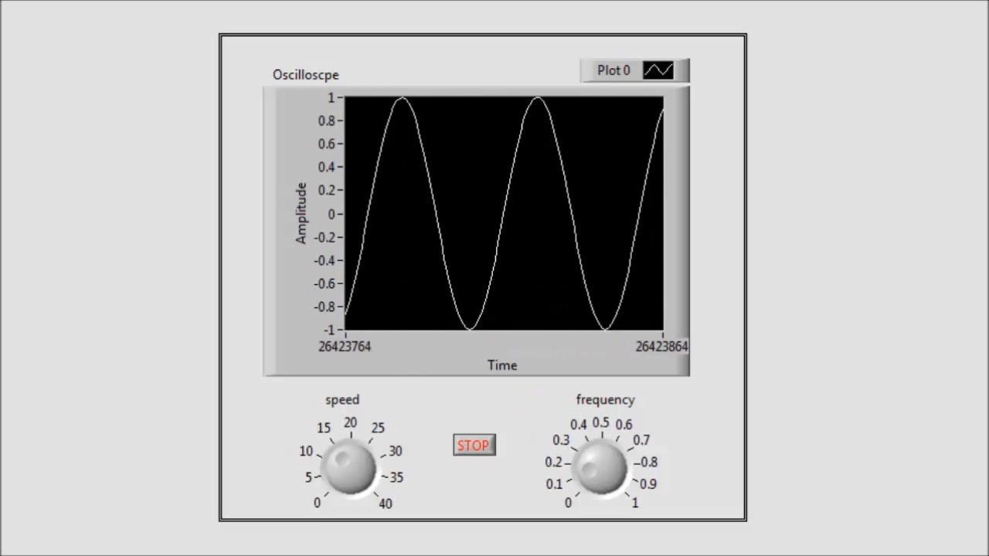
Run the VI and raise the frequency knob so the chart shows a faster sine wave.
left_click(602, 464)
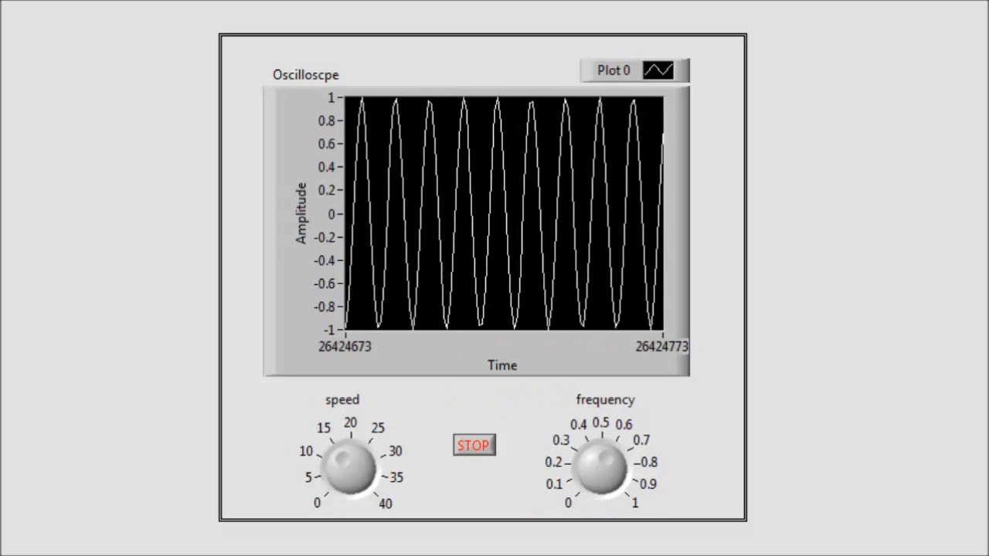
left_click(348, 464)
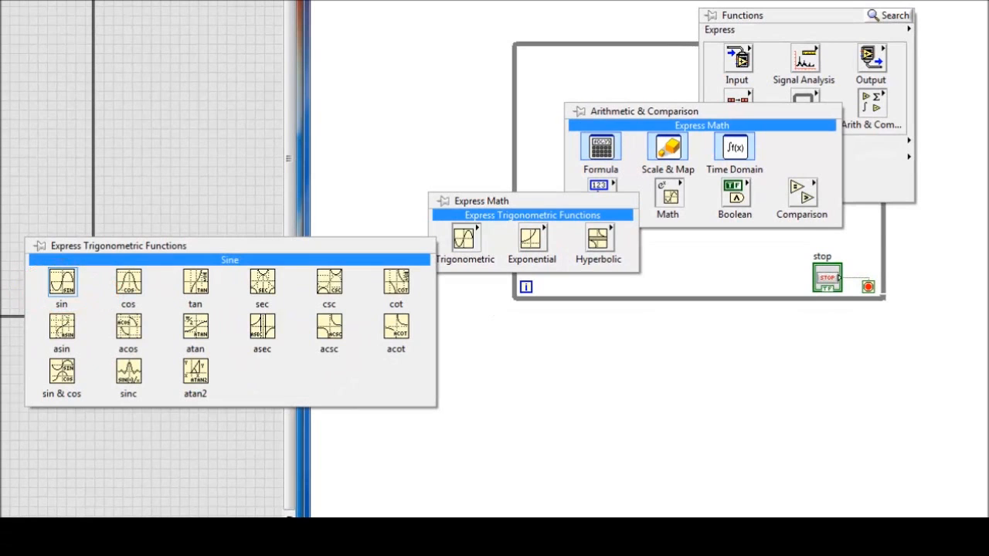
Place the Sine trigonometric function inside the oscilloscope's loop.
left_click(61, 281)
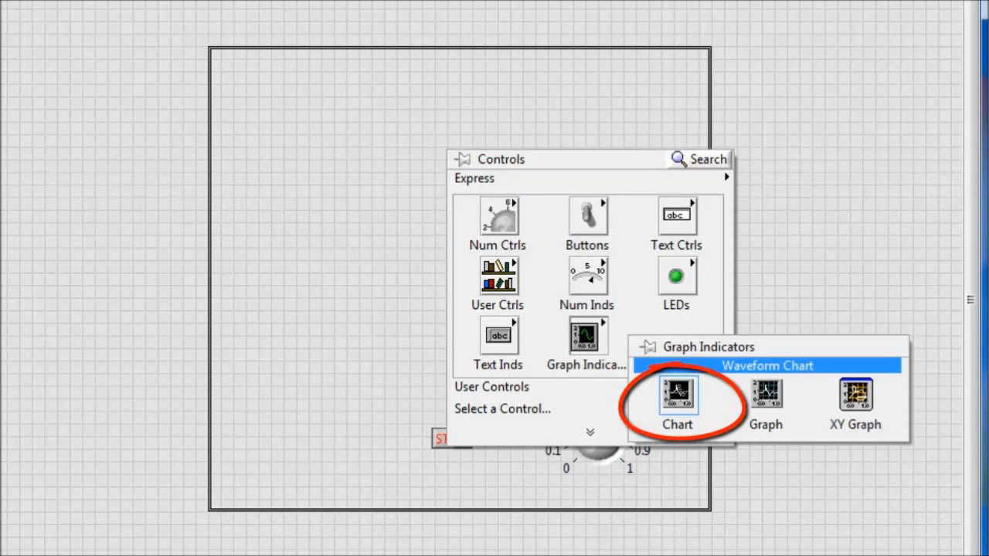
Place a Waveform Chart as the Oscilloscope display and feed frequency times iteration count into Sine.
left_click(677, 394)
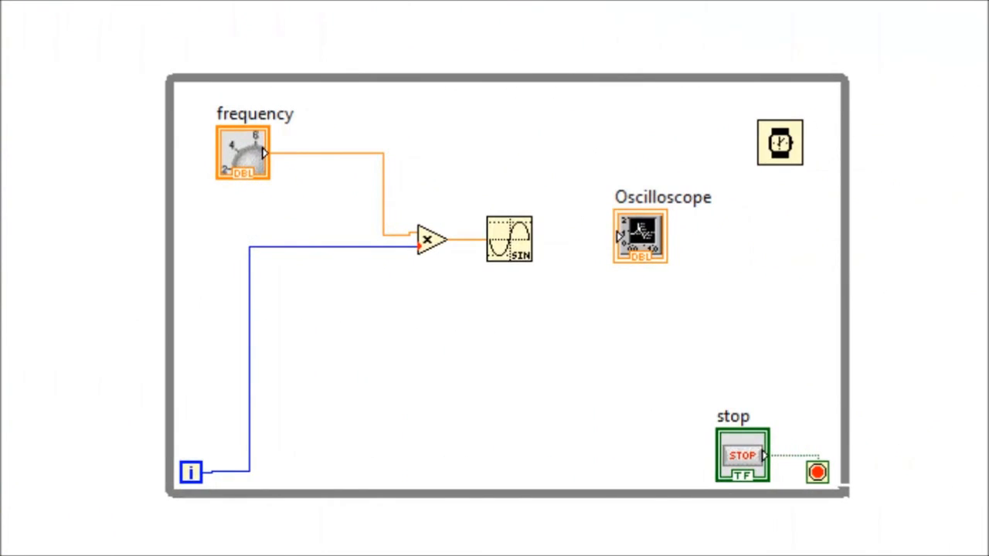
mouse_move(509, 238)
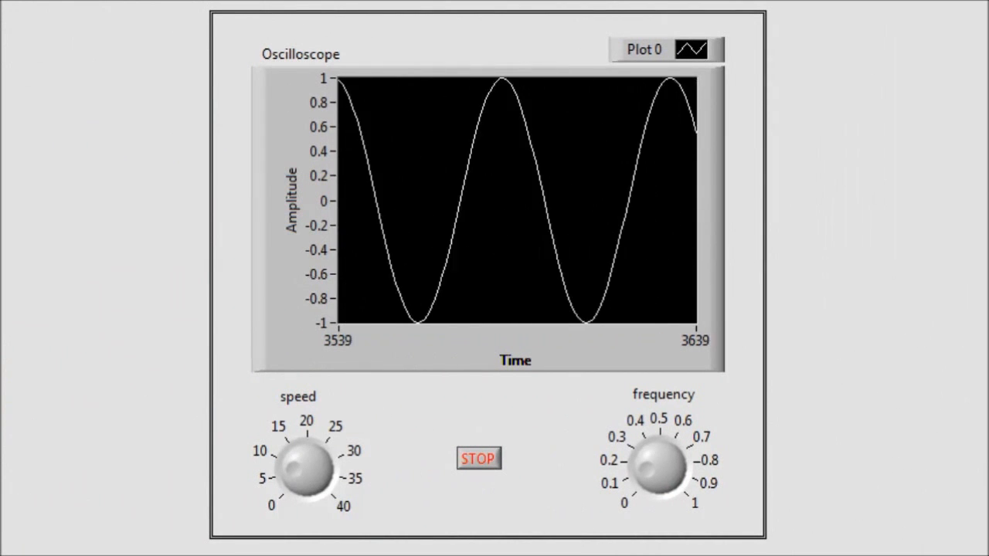
Run the oscilloscope and turn the frequency knob down to about 0.14.
left_click(303, 464)
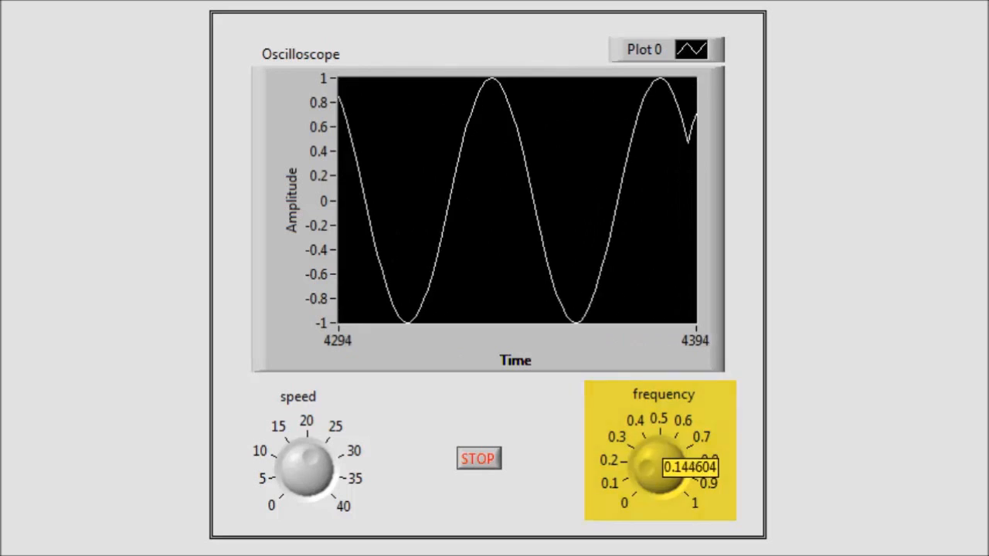
left_click_drag(641, 463, 672, 448)
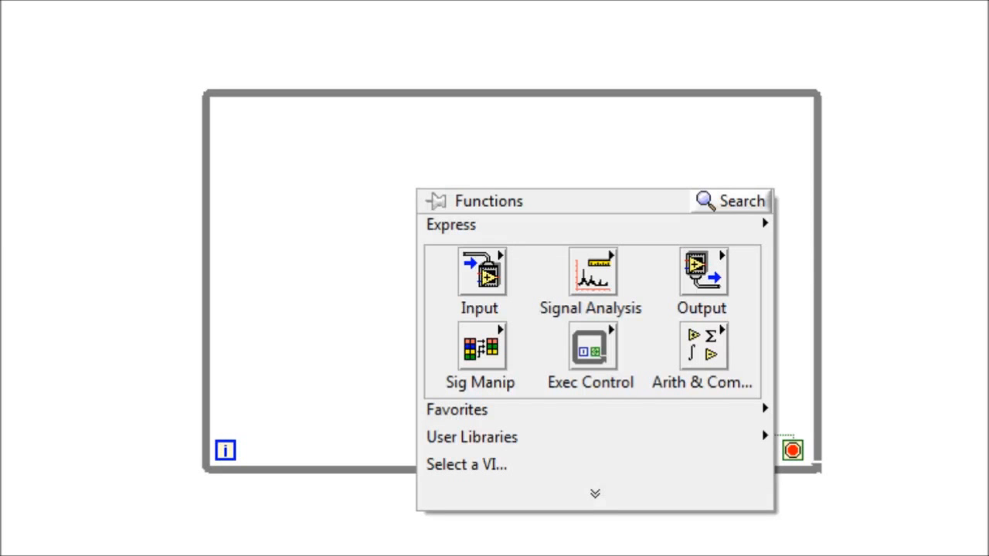
Place an And Boolean function inside the combinational circuit's While Loop.
left_click(702, 348)
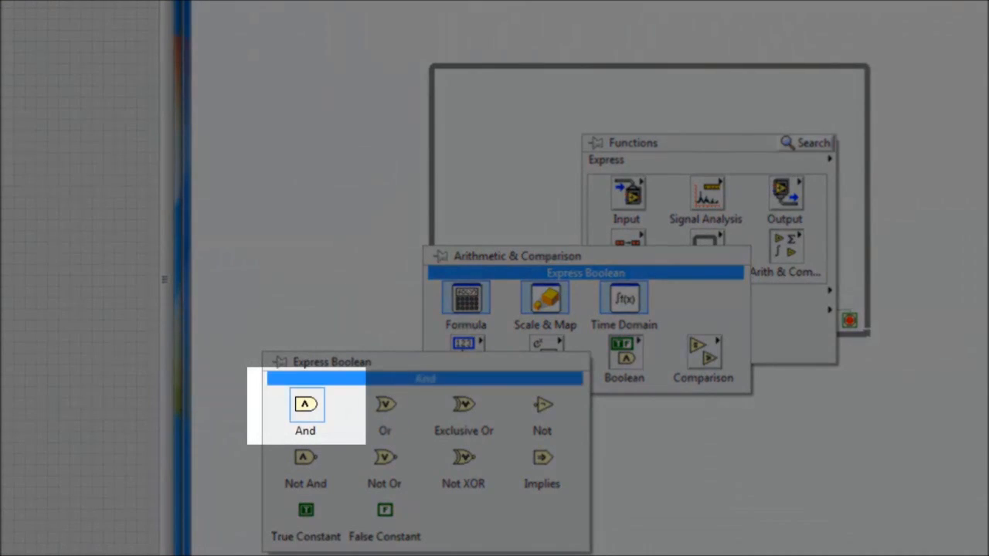
left_click(306, 405)
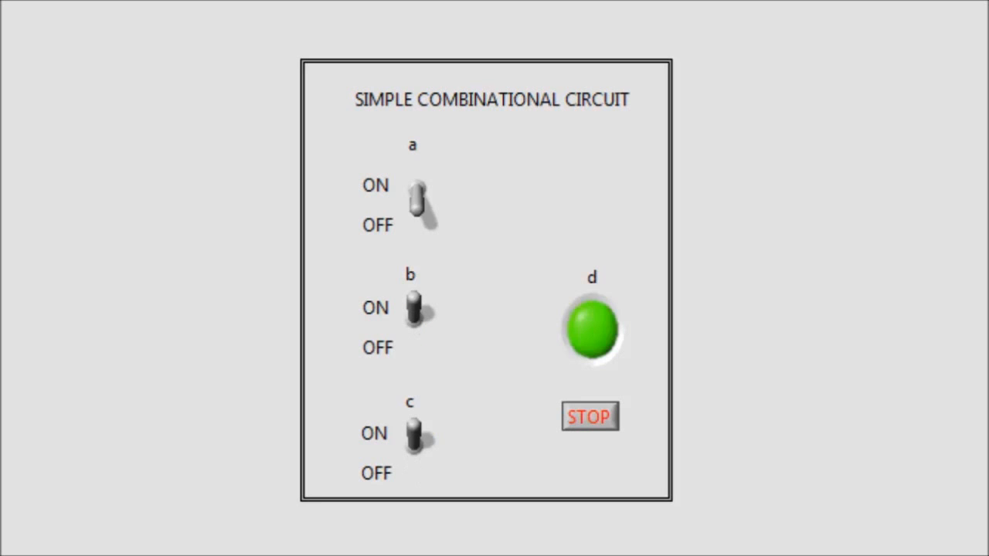
Flip switch b off and switch a on so indicator d stays dark.
left_click(417, 317)
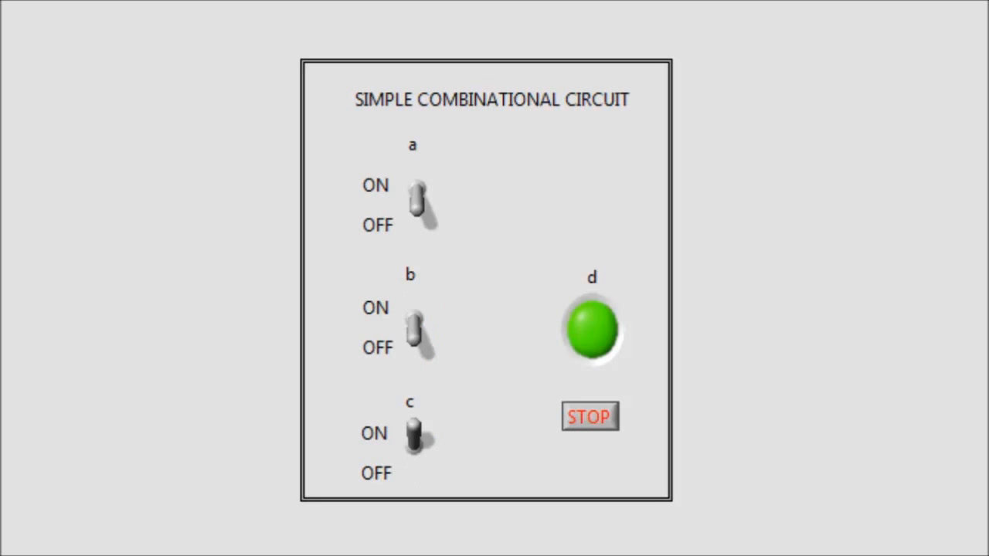
left_click(420, 198)
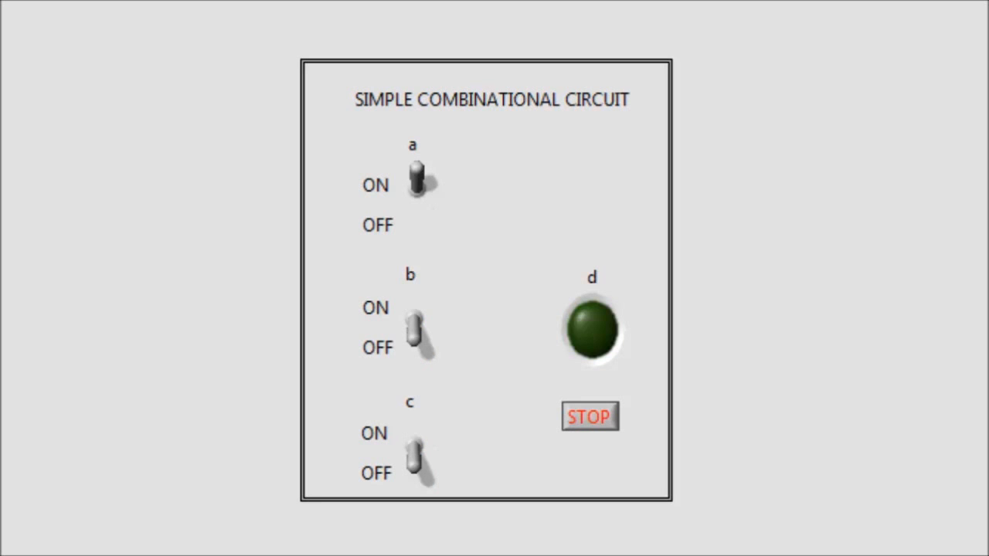